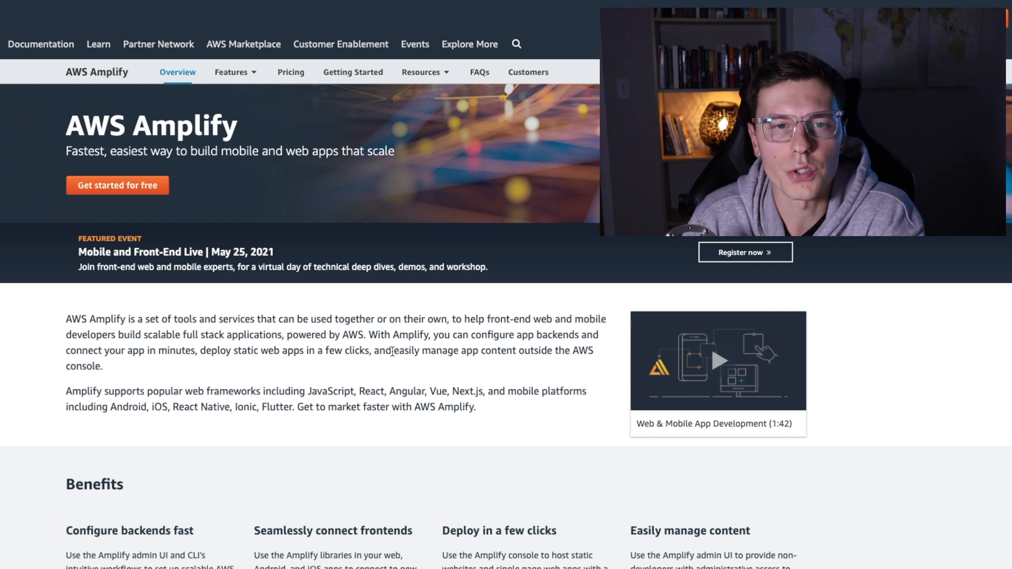
Step: Scroll through the amplify_flutter changelog down to the 0.0.2-dev.1 entries
scroll(down, 3)
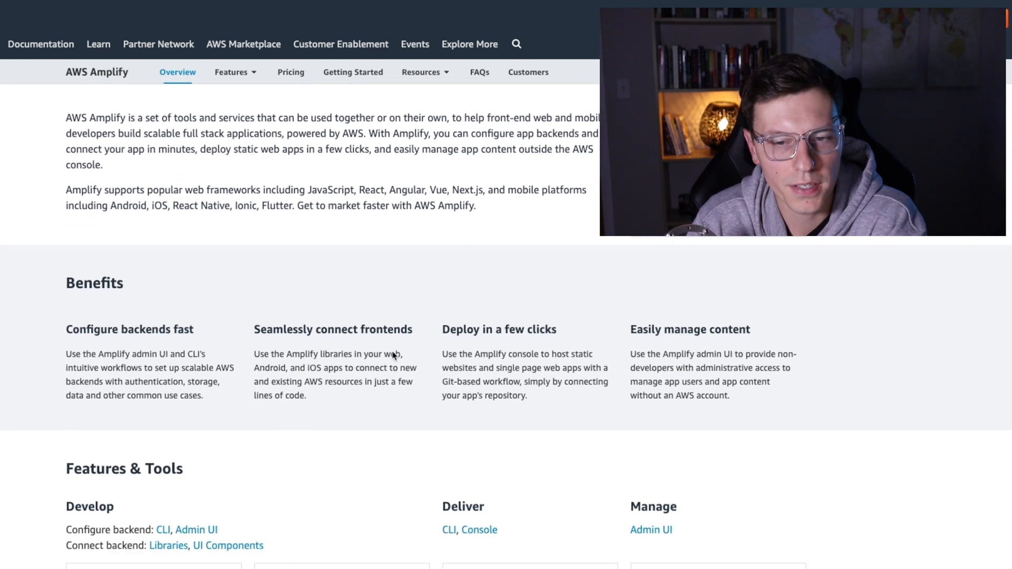
scroll(down, 3)
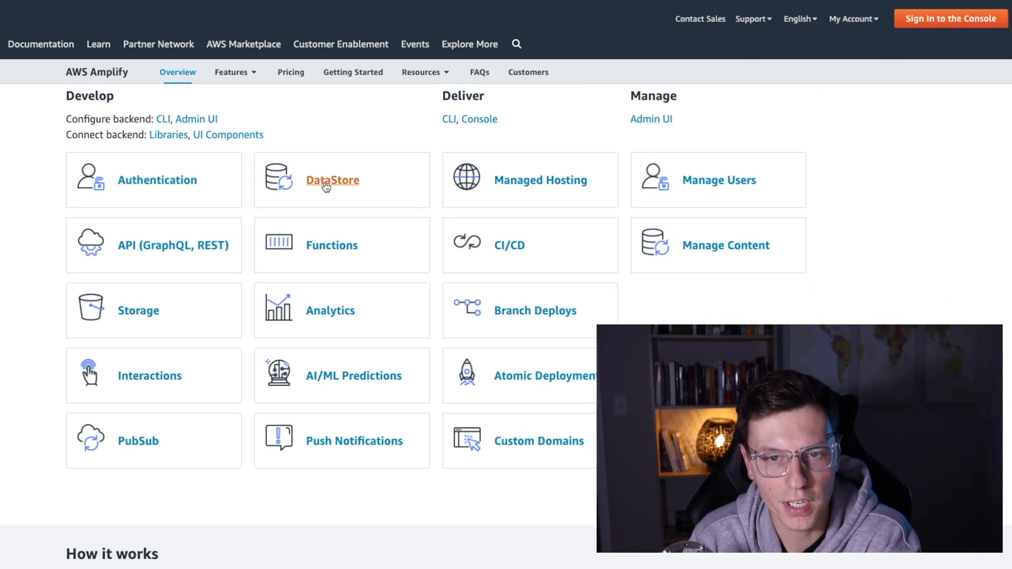
mouse_move(712, 188)
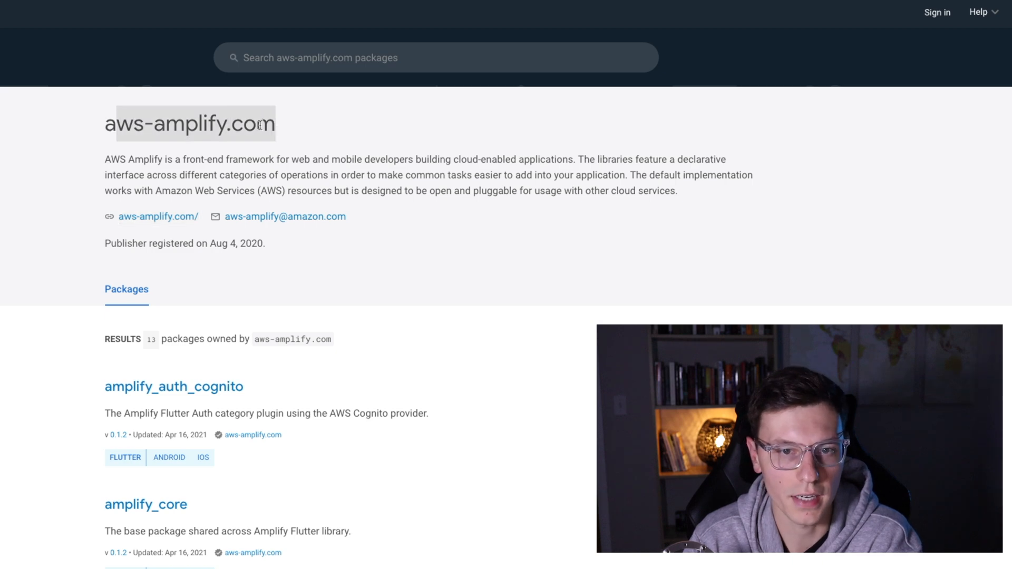
mouse_move(97, 117)
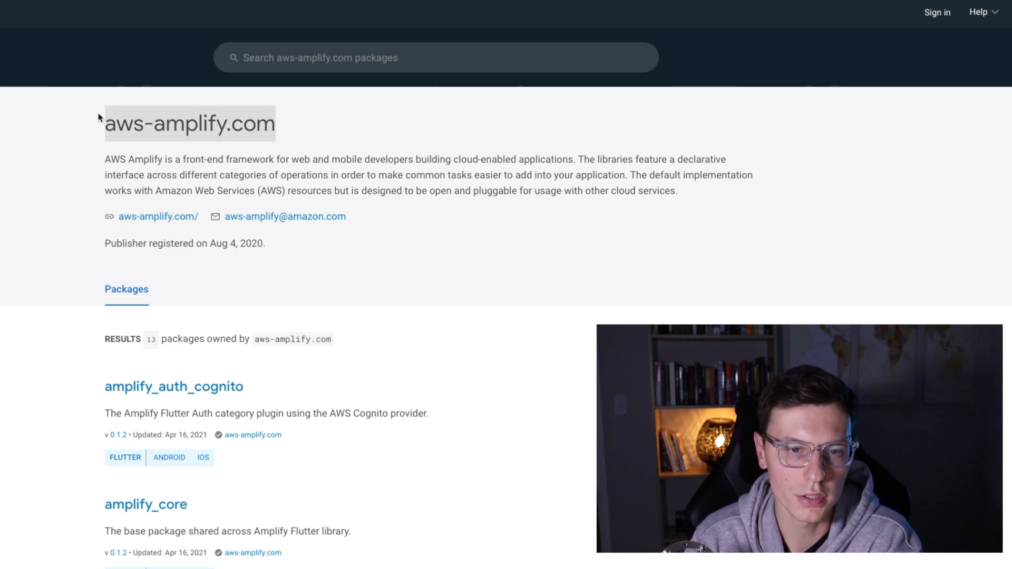
scroll(down, 3)
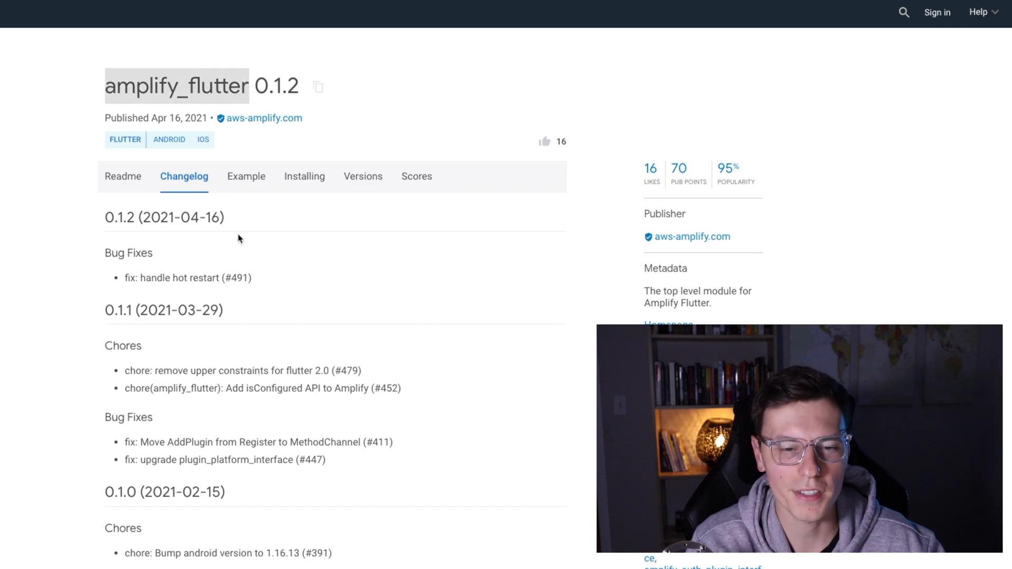
scroll(down, 3)
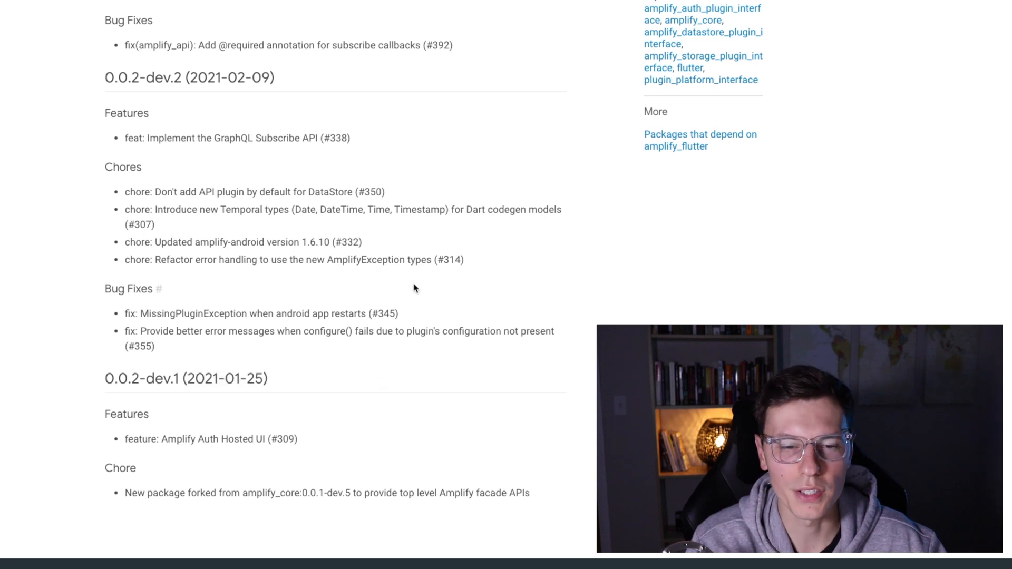
mouse_move(338, 227)
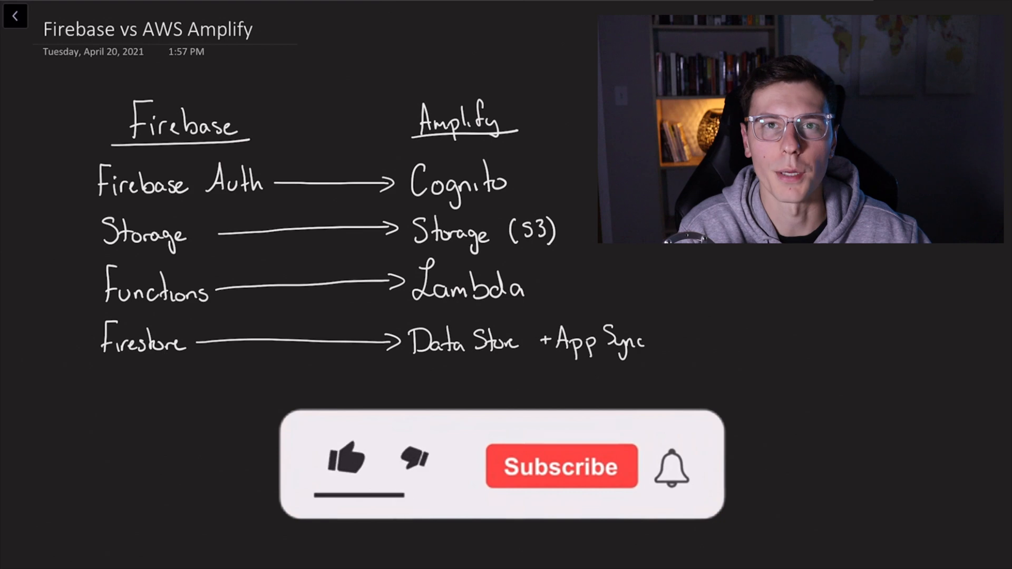
Step: Return to the browser showing Amplify's Features & Tools grid after the service mapping page
click(348, 474)
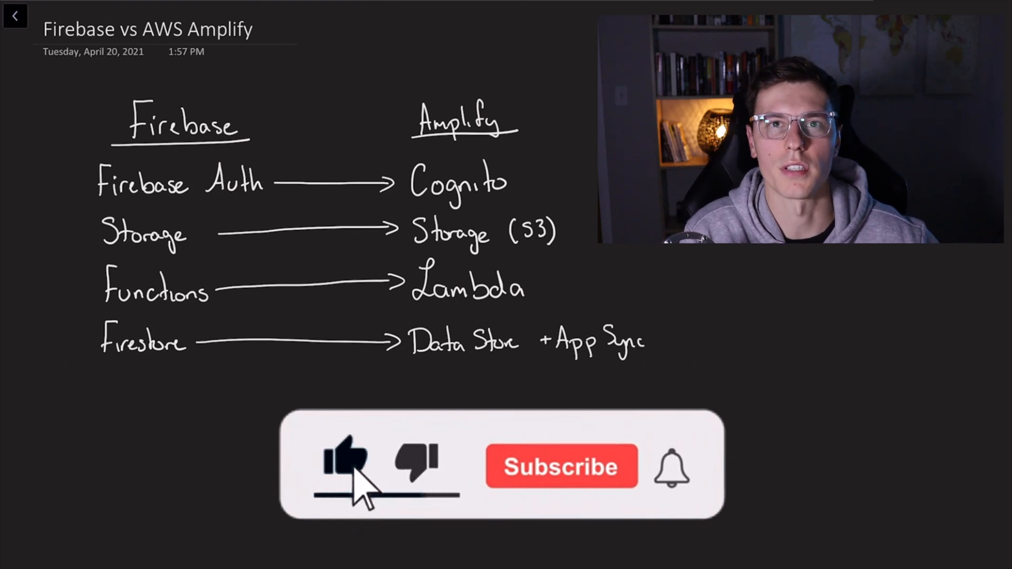
click(561, 466)
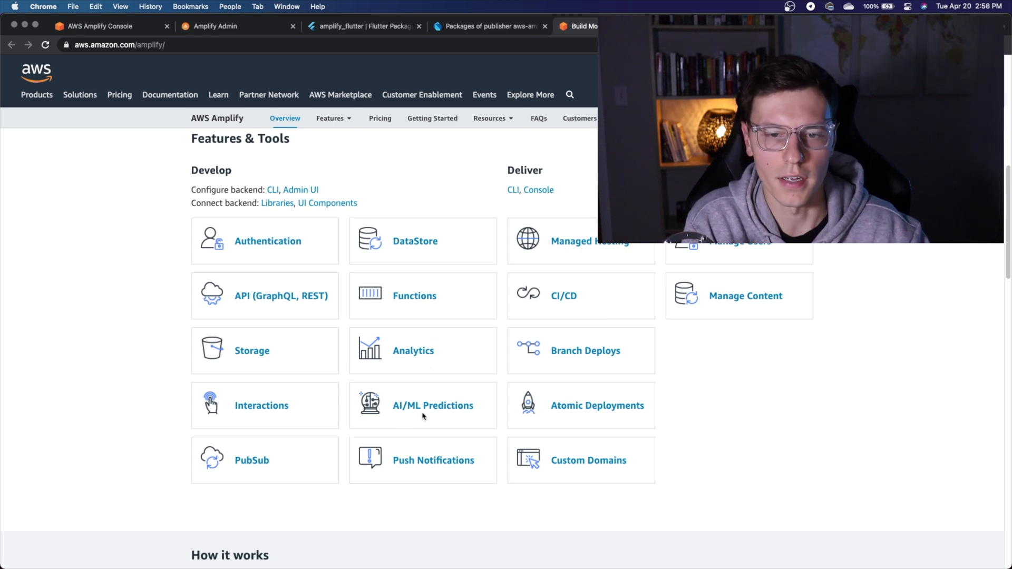
mouse_move(590, 391)
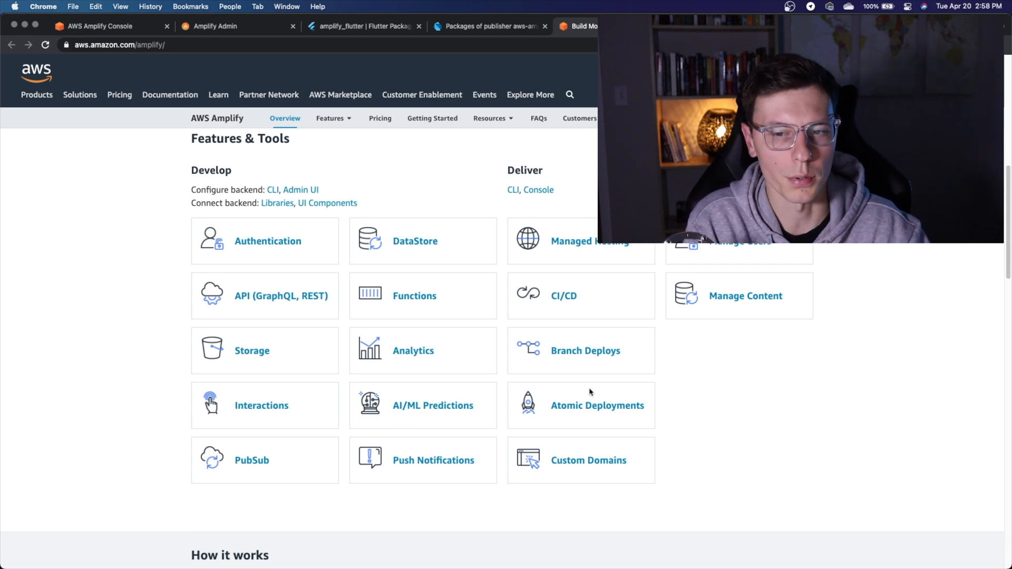
mouse_move(537, 432)
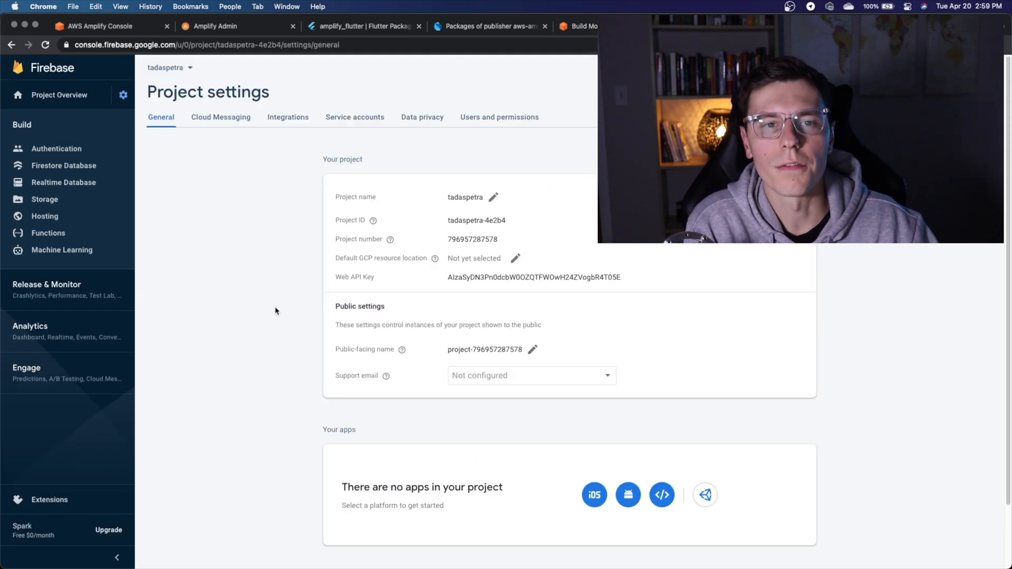
mouse_move(226, 231)
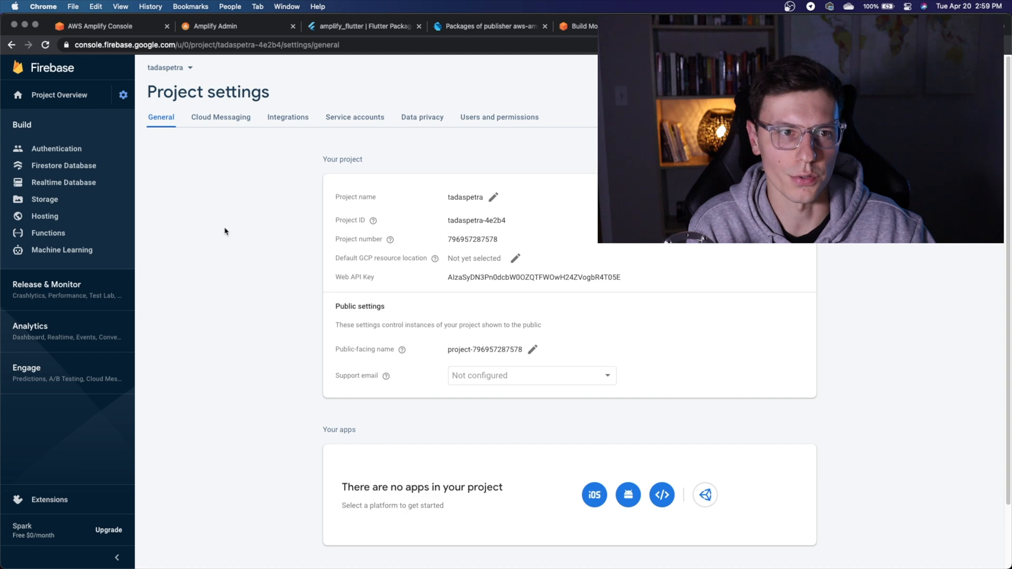
mouse_move(254, 247)
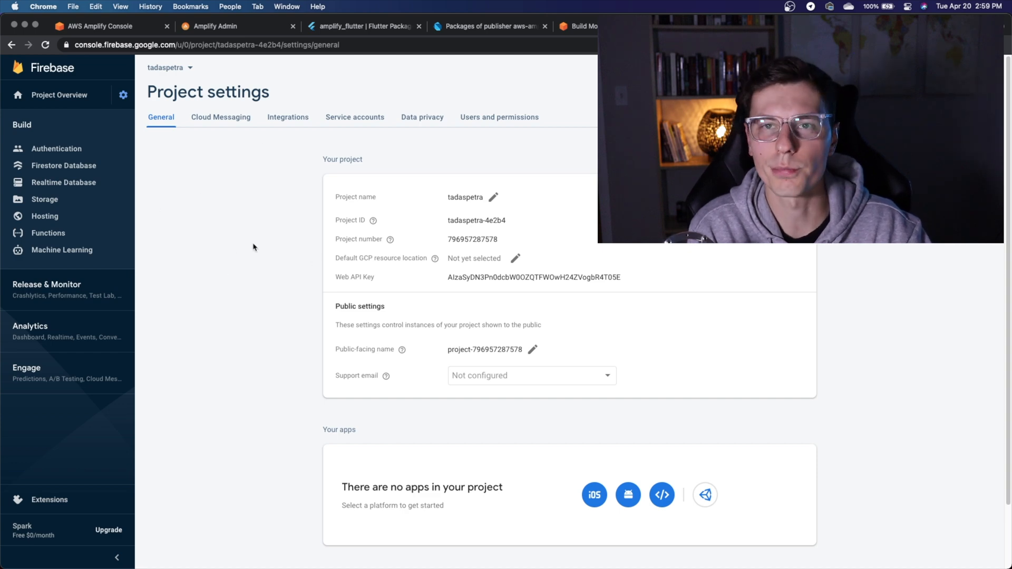
Step: Show the tadaspetra project's empty Authentication Users page and expand Release & Monitor
click(56, 148)
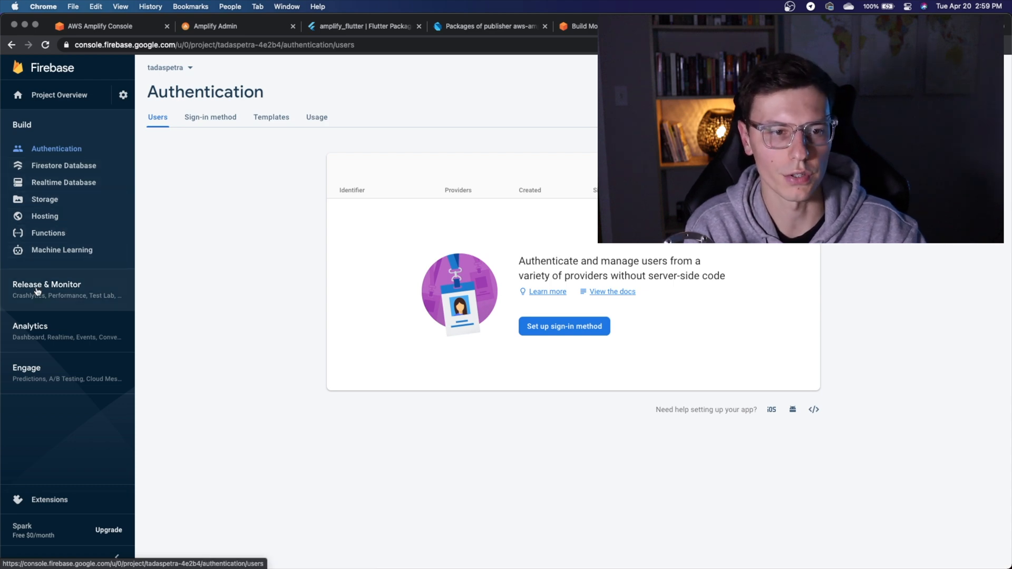
click(47, 284)
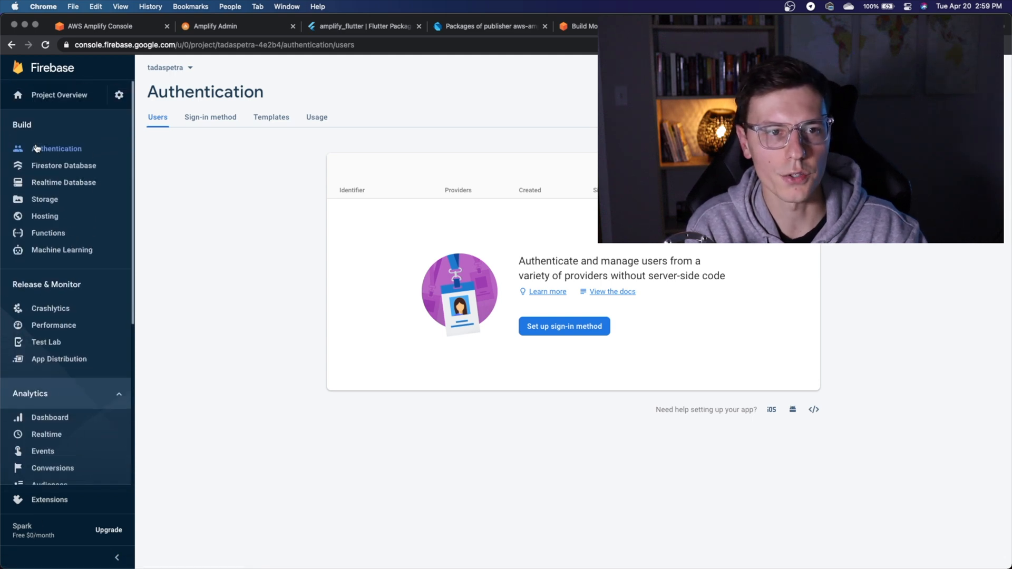
mouse_move(38, 168)
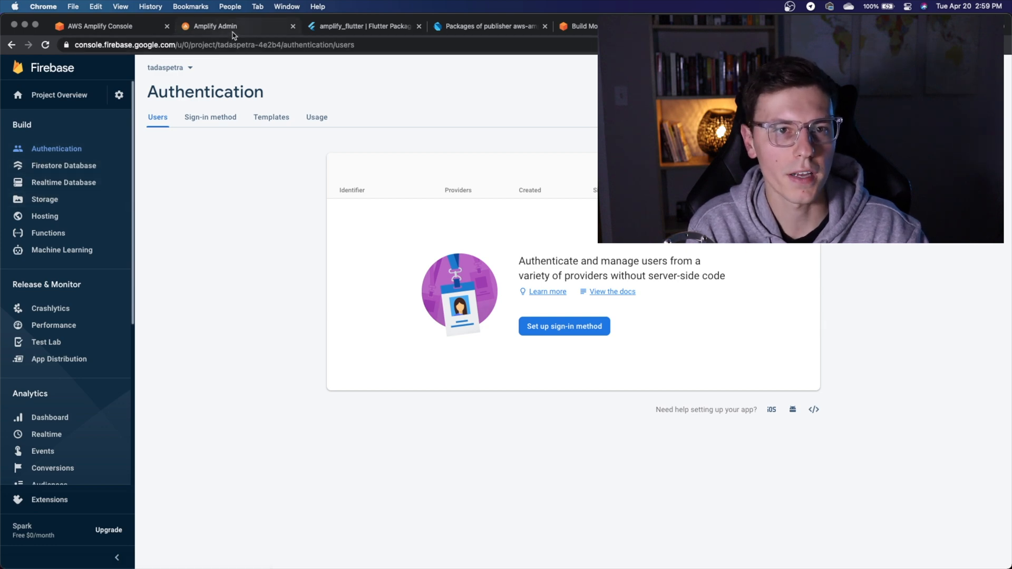
Step: Show the riverpodawstemplate dev environment's Authentication page with Email login deployed
click(213, 25)
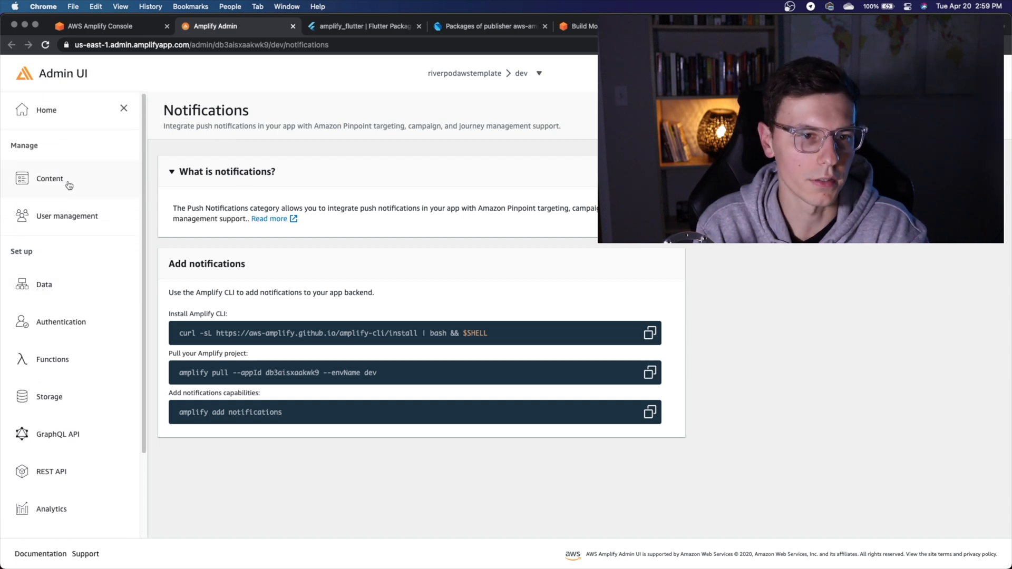
click(44, 285)
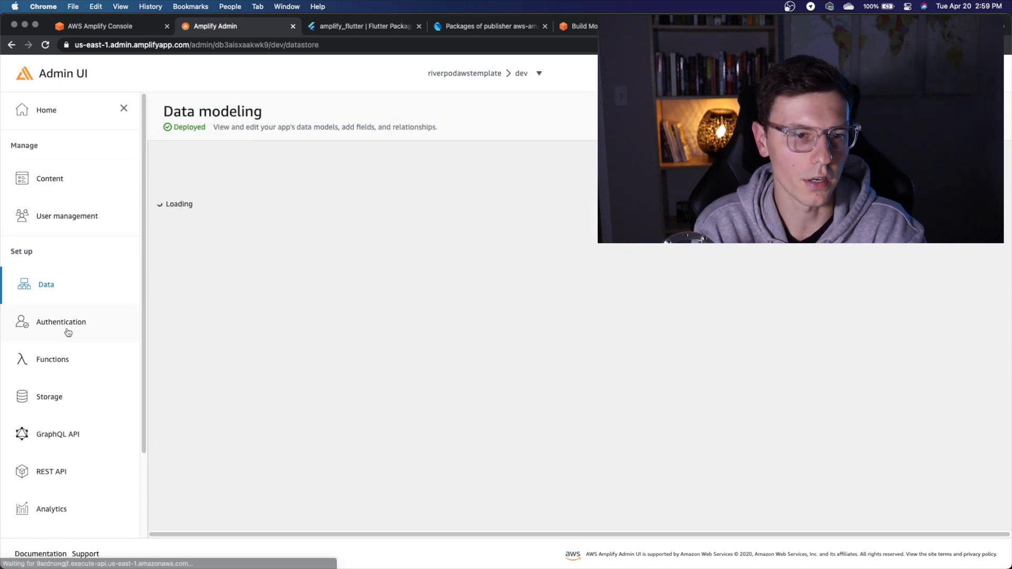
click(61, 322)
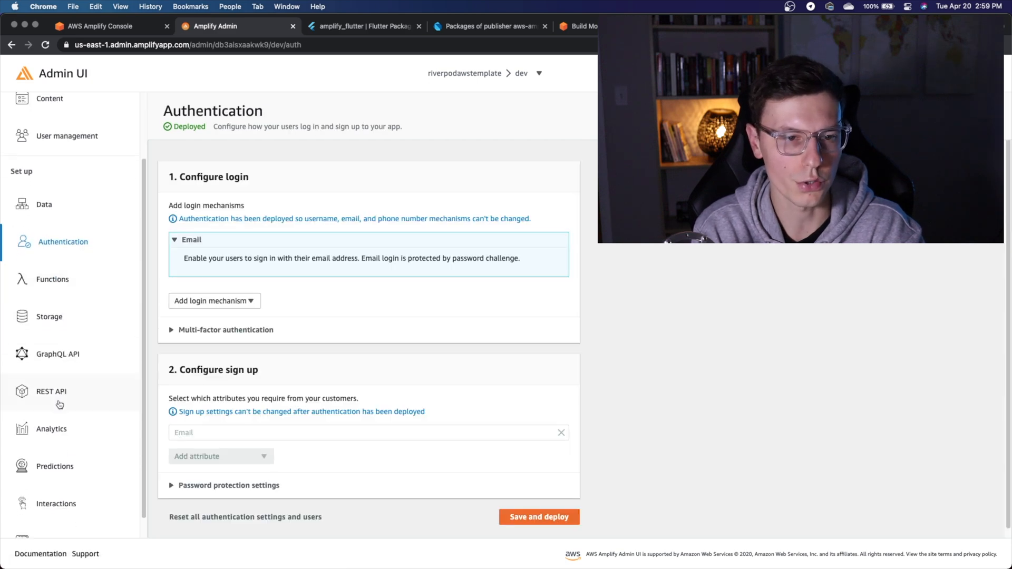
scroll(down, 3)
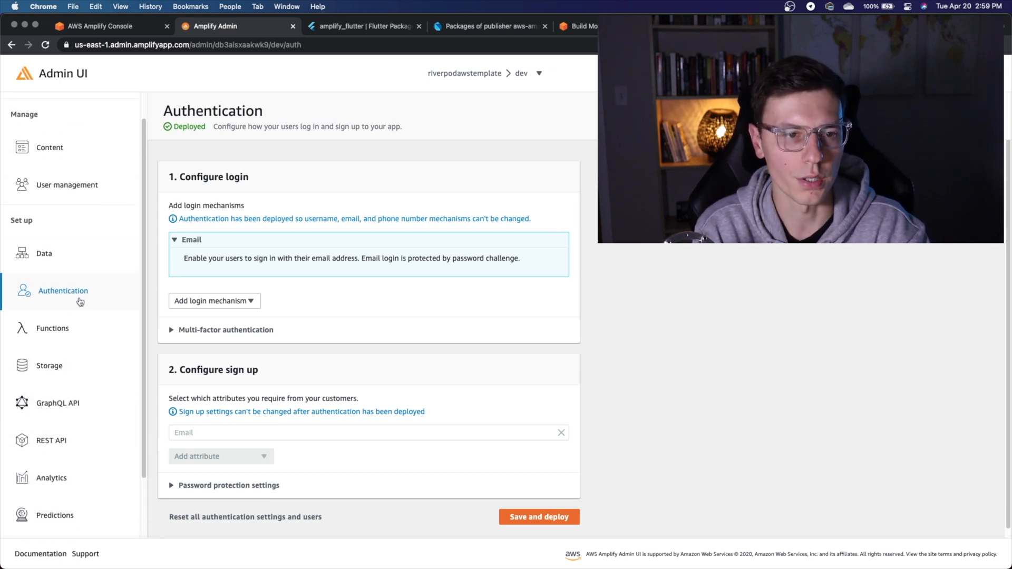
mouse_move(106, 247)
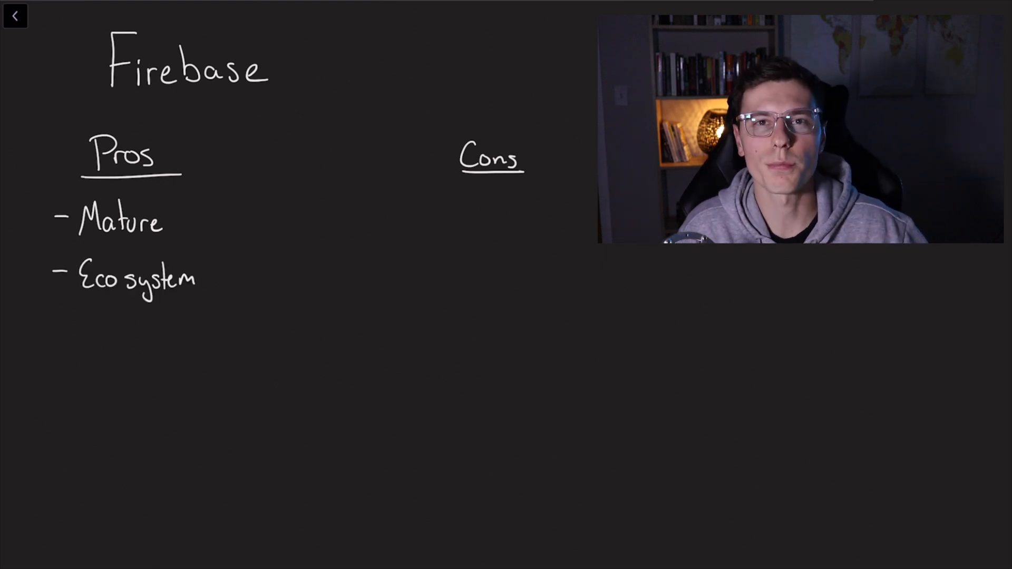
Step: Add 'nice console' to the Firebase pros and cons notes
text(nice console)
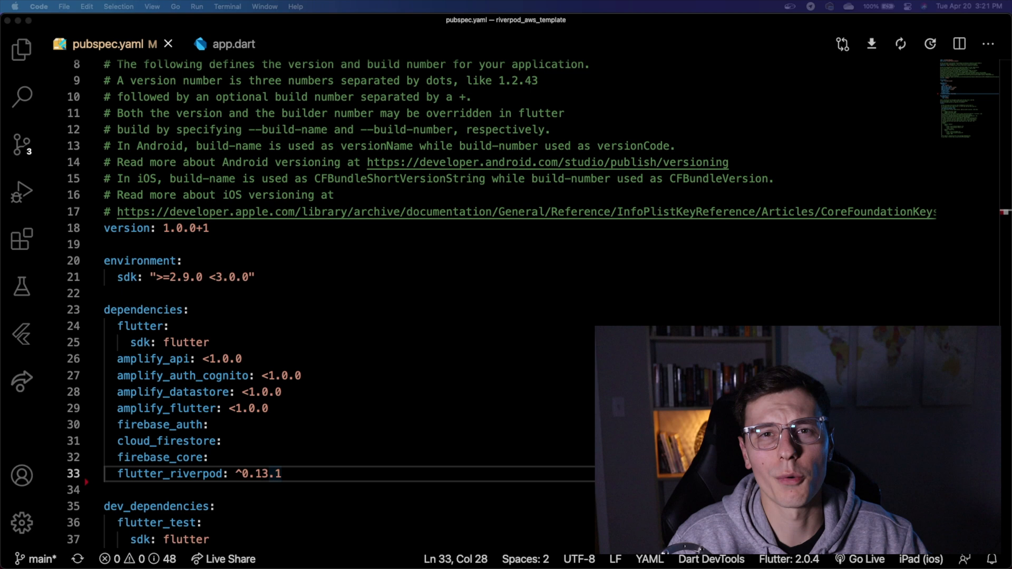
mouse_move(226, 497)
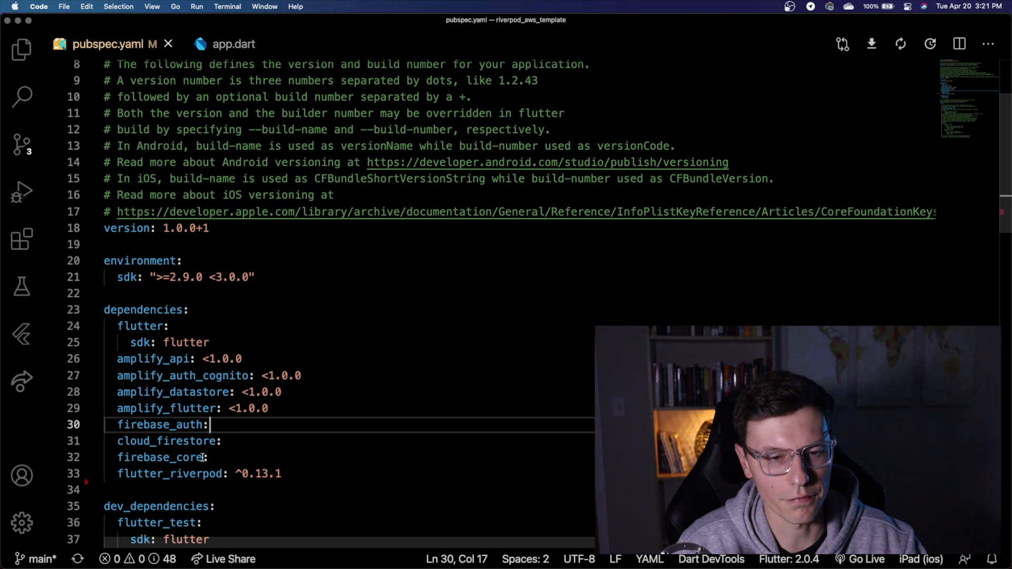
Step: Expand the project file tree beside pubspec.yaml and show the Problems list with 48 issues
drag(206, 424, 240, 457)
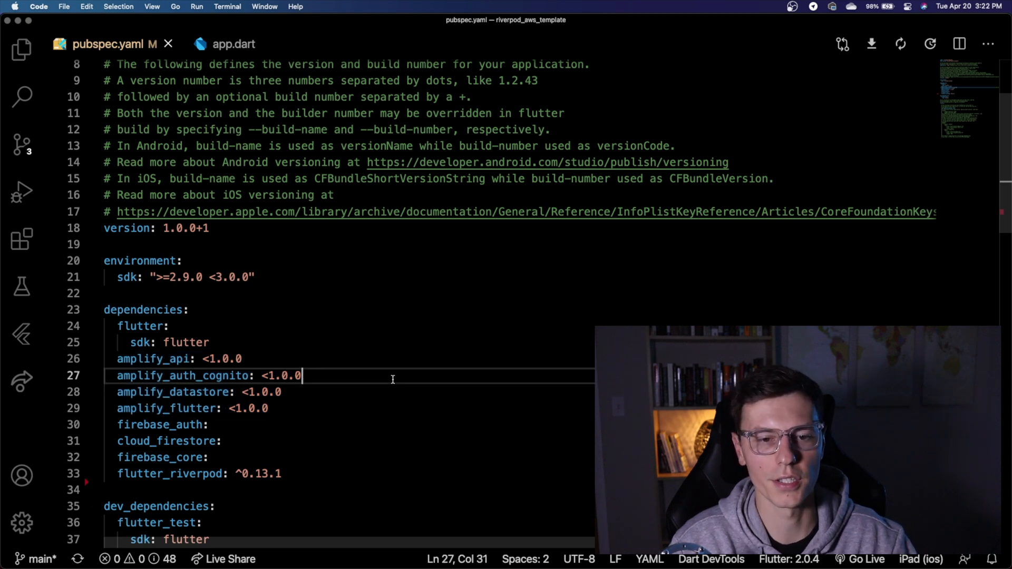
click(18, 46)
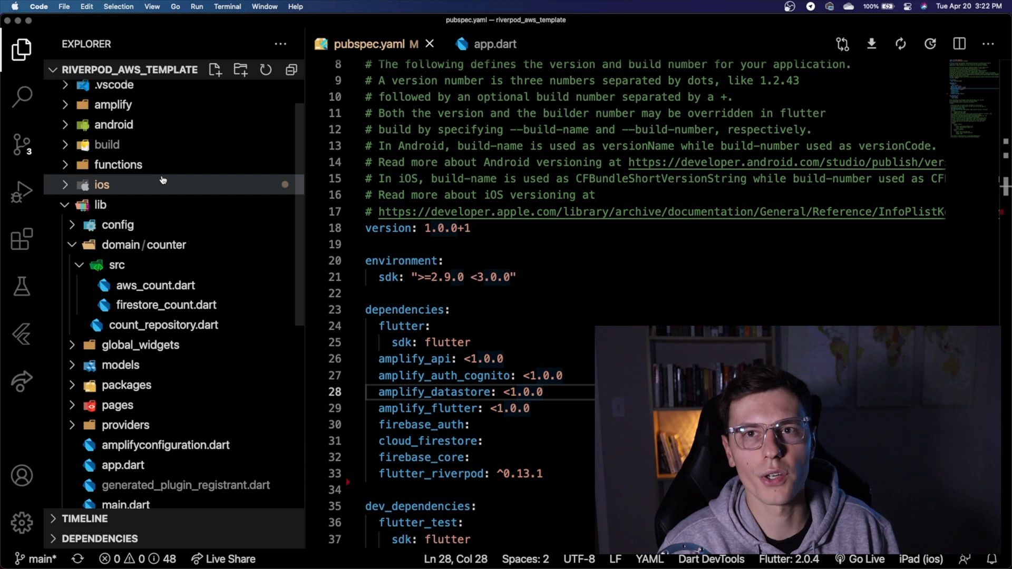
mouse_move(155, 161)
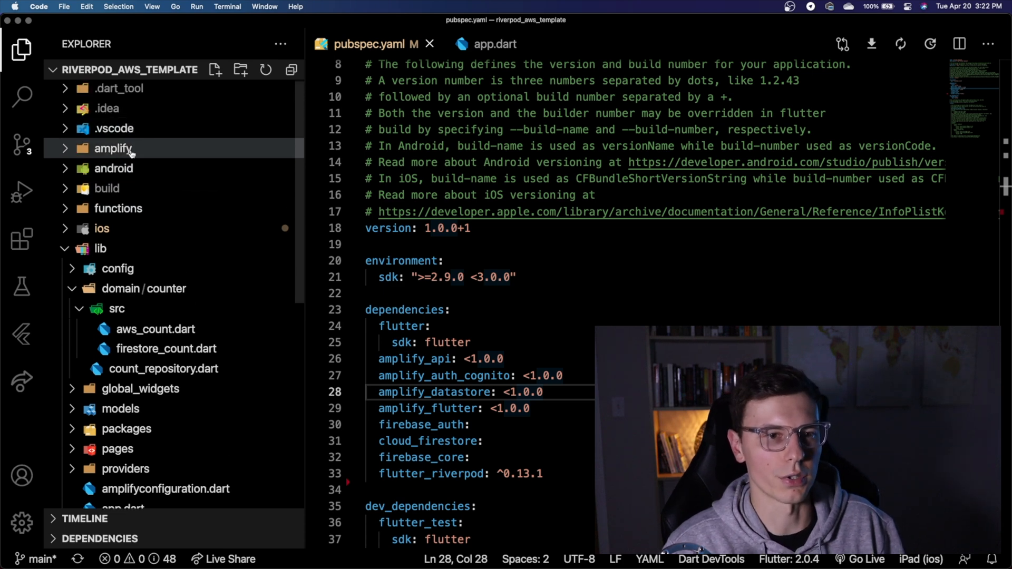
click(113, 168)
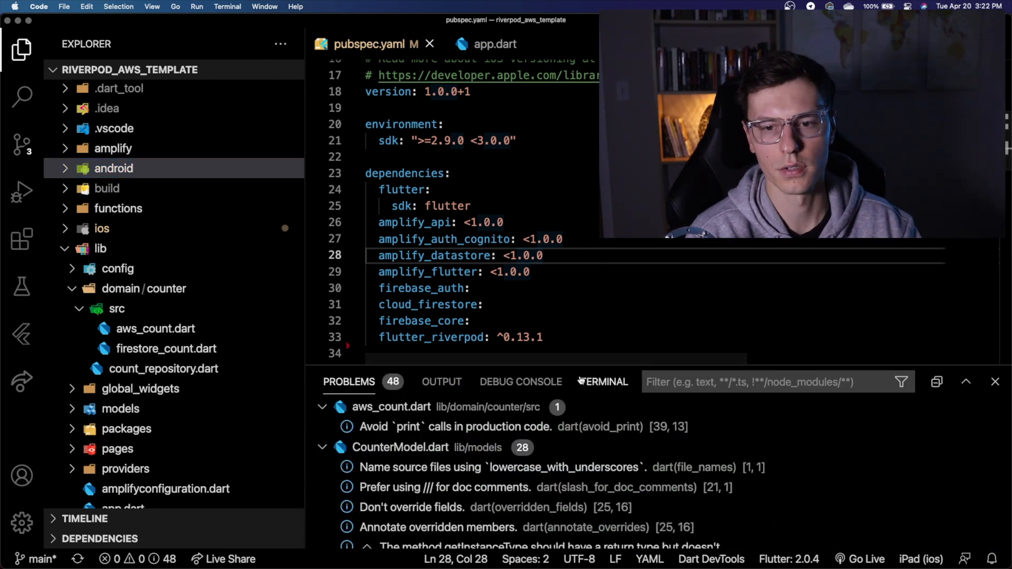
Step: Run the Amplify CLI command in the terminal, glance at amplifyconfiguration.dart, and return to pubspec.yaml
click(603, 382)
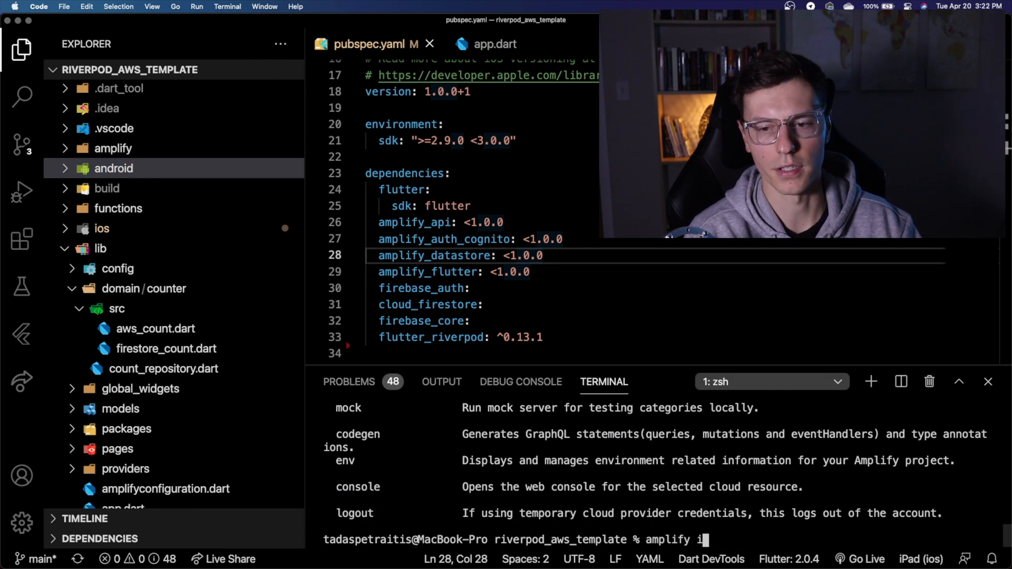
key(Enter)
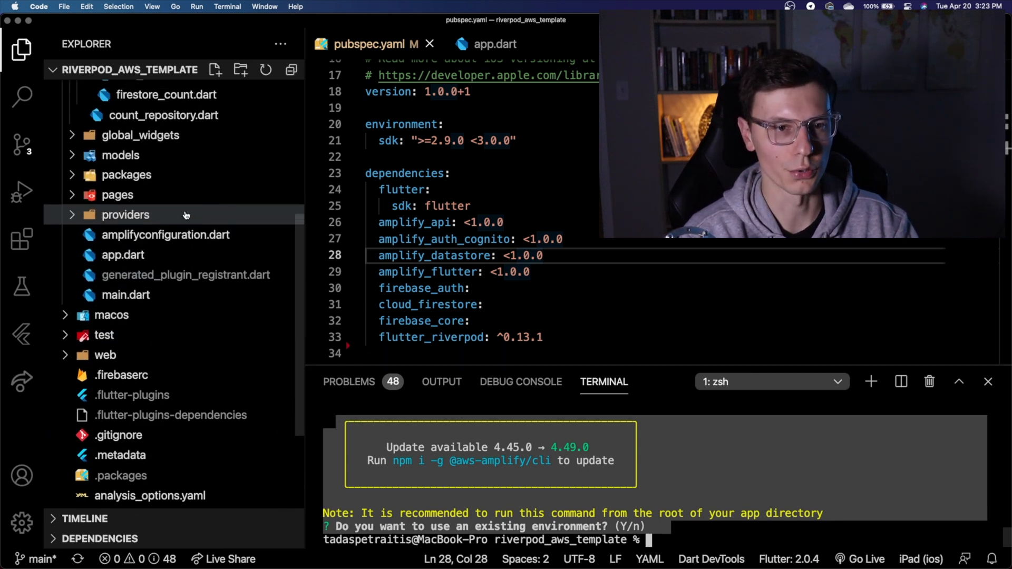
click(166, 234)
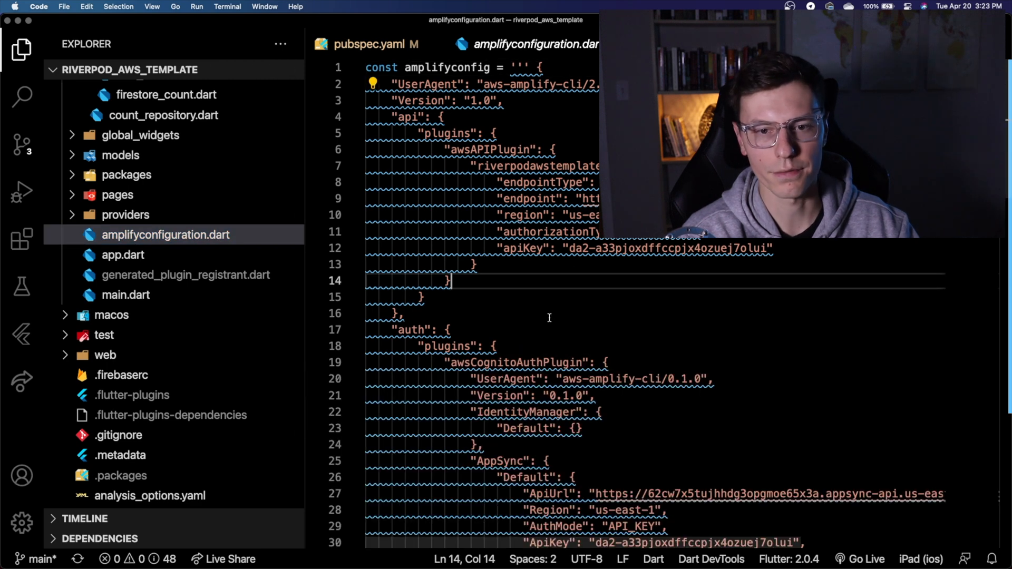
scroll(down, 3)
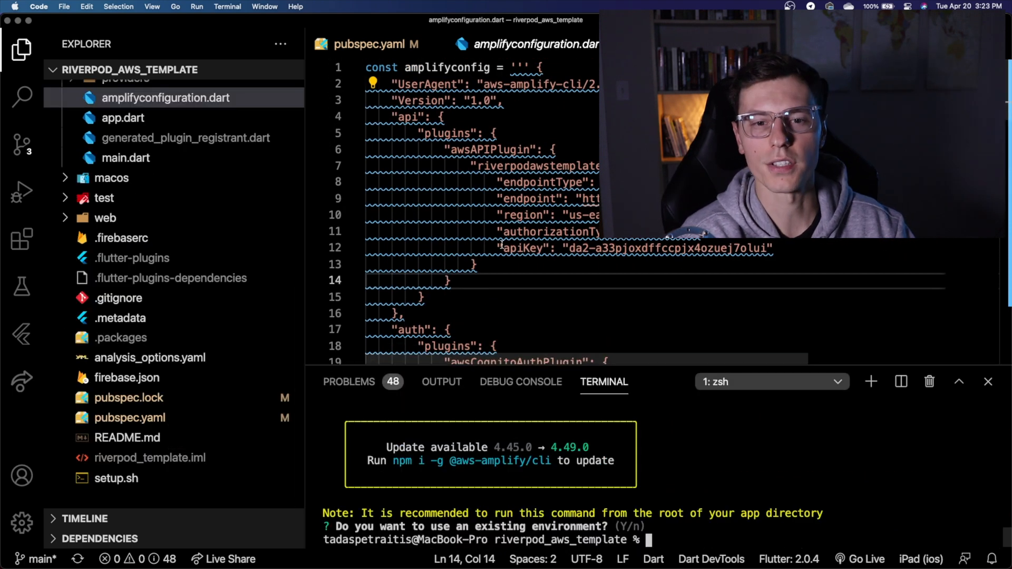
click(364, 44)
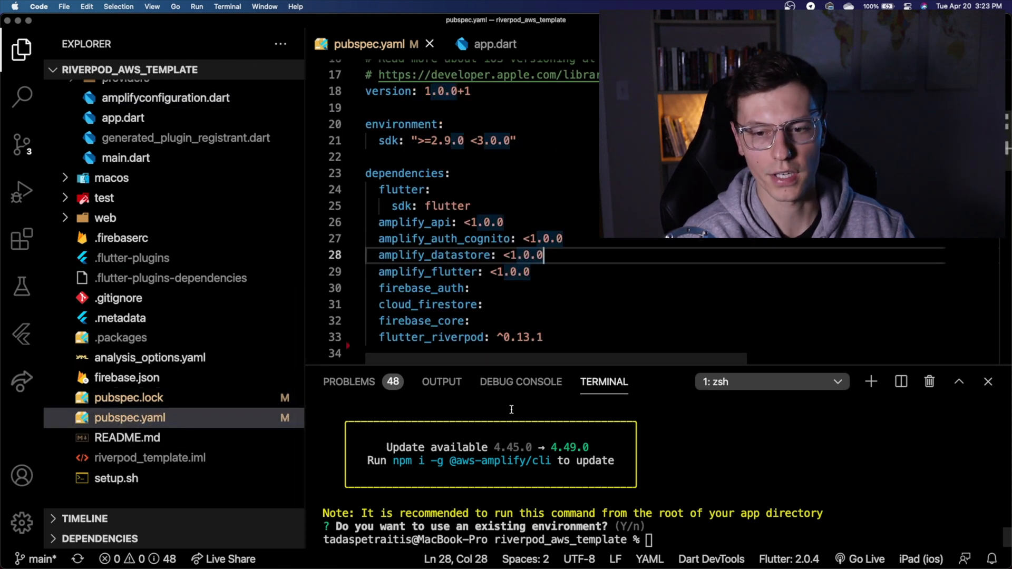
Step: Run amplify add auth (auth already exists) and begin typing amplify pull
text(amplify add auth)
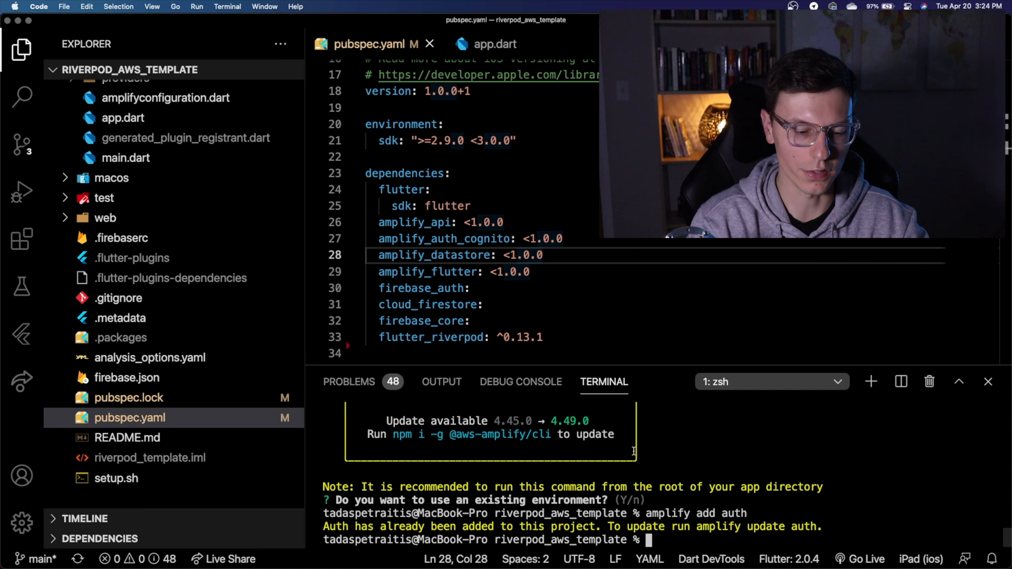
text(amplify)
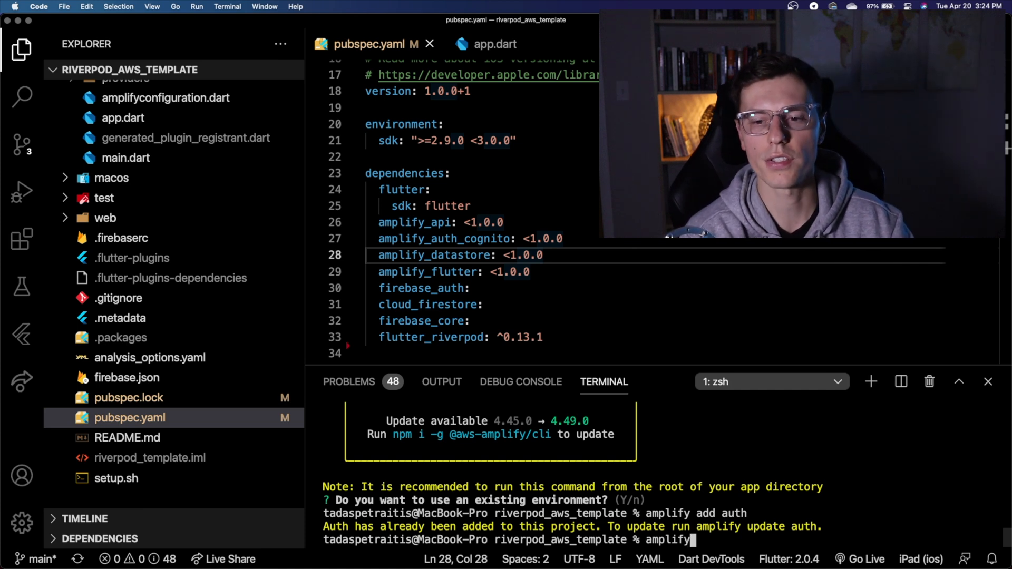
text(pul)
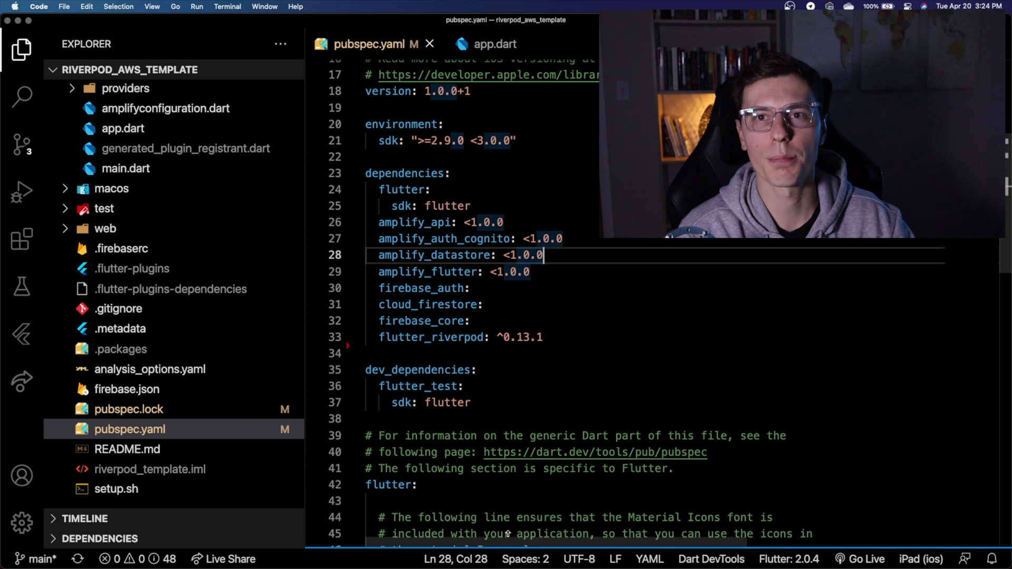
Step: Review ModelProvider.dart and CounterModel.dart in lib/models, highlighting the count field
click(120, 224)
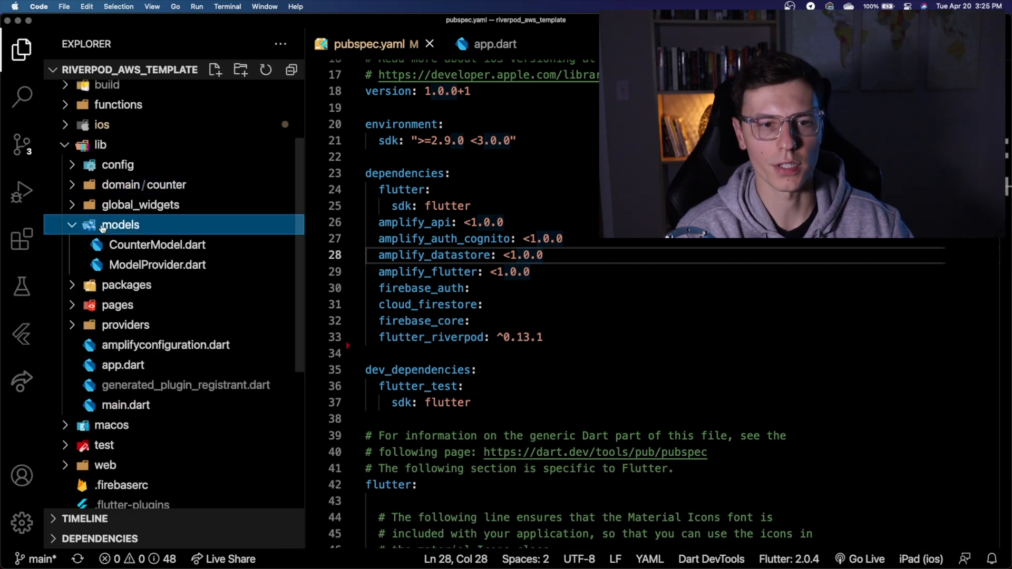
mouse_move(158, 264)
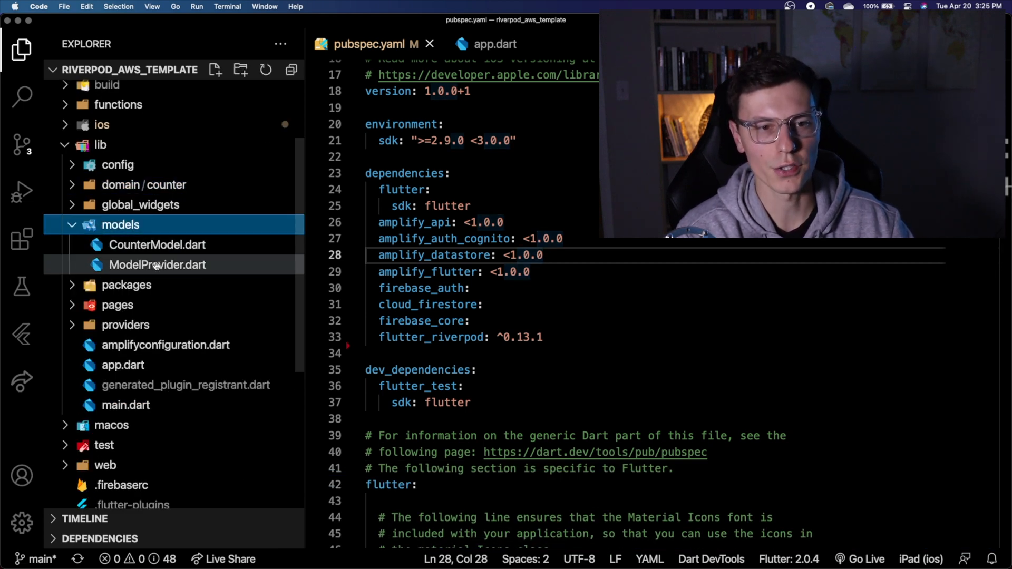
double_click(158, 264)
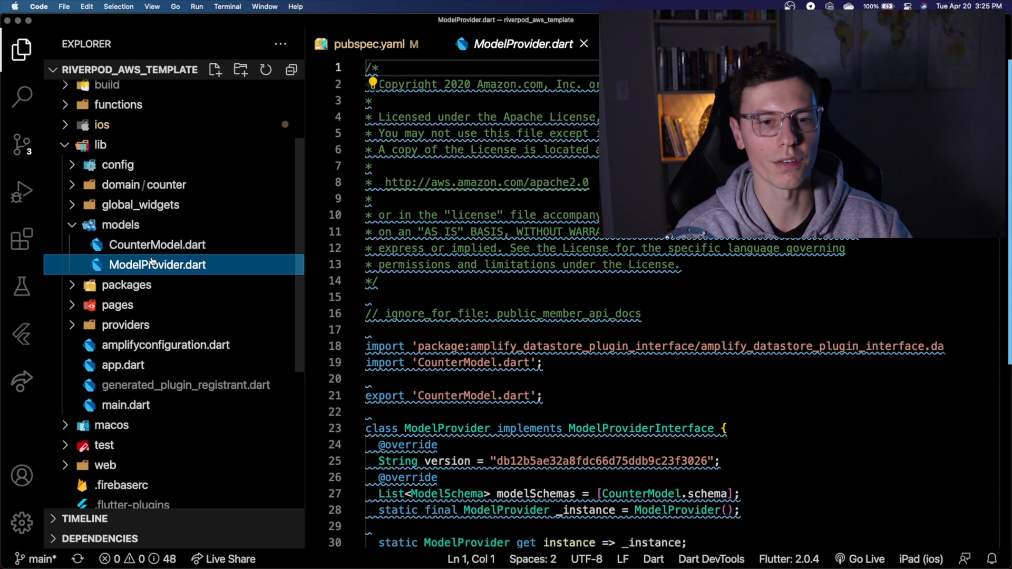
click(150, 244)
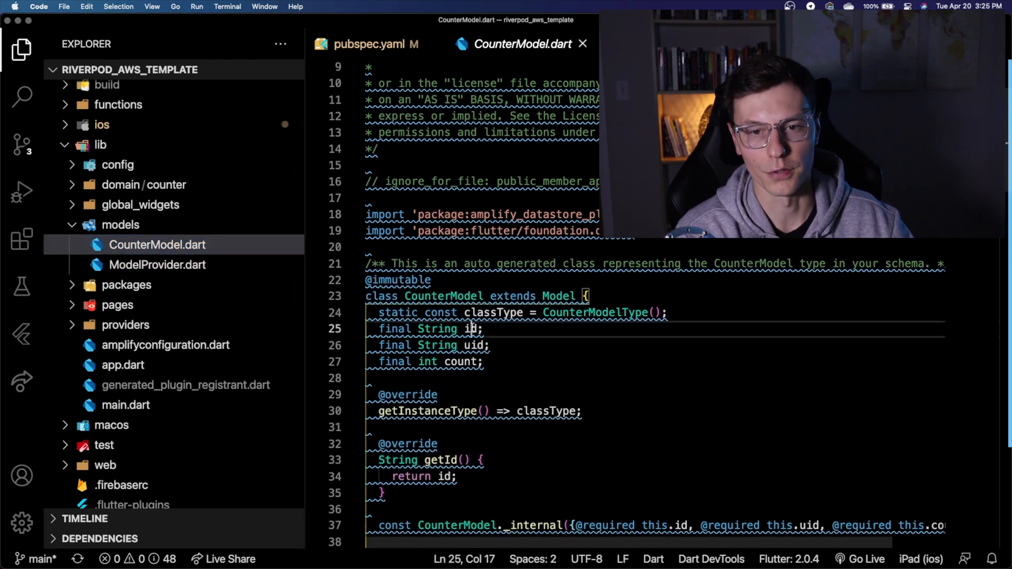
double_click(460, 361)
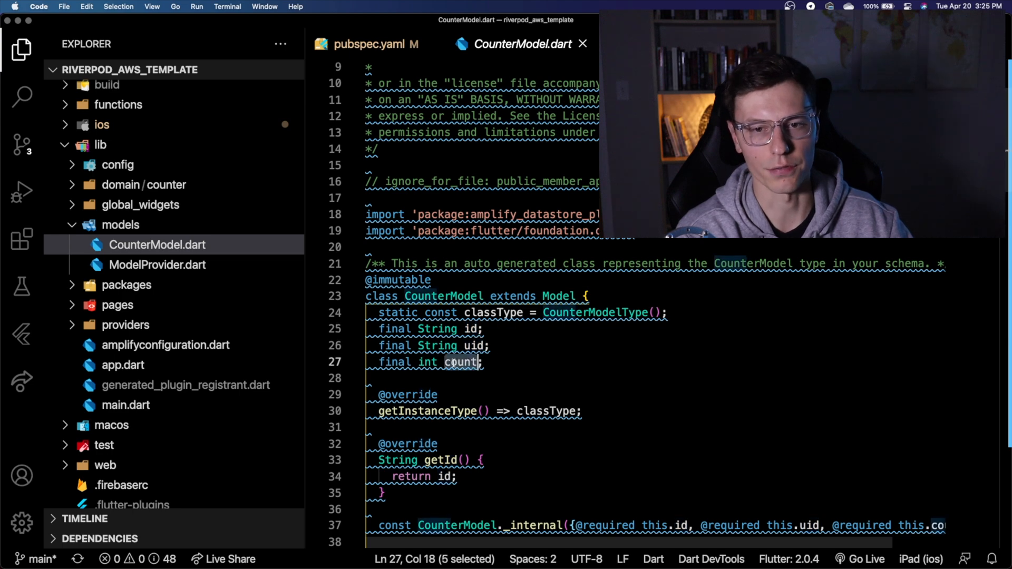
scroll(down, 3)
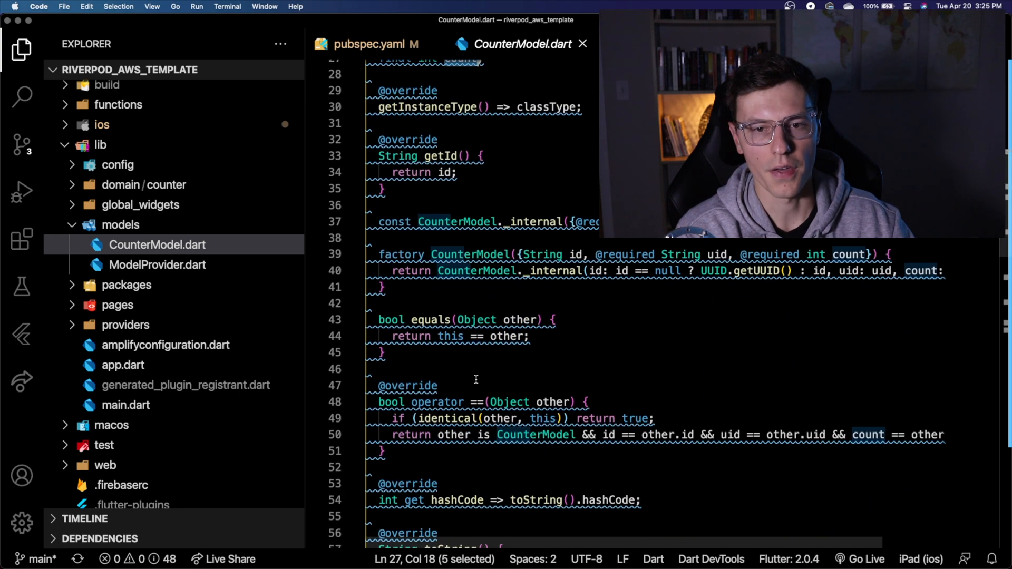
scroll(down, 3)
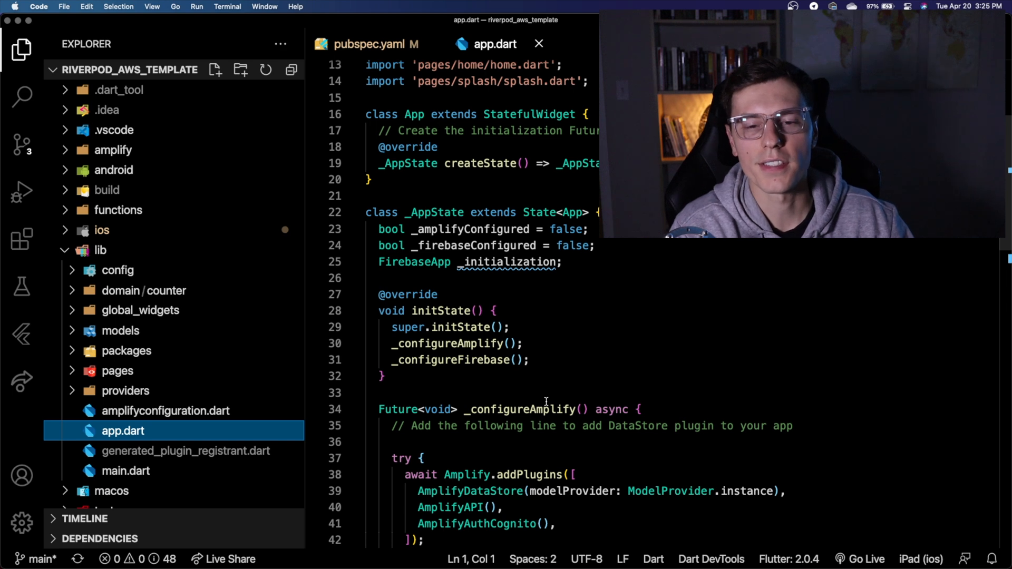
scroll(down, 3)
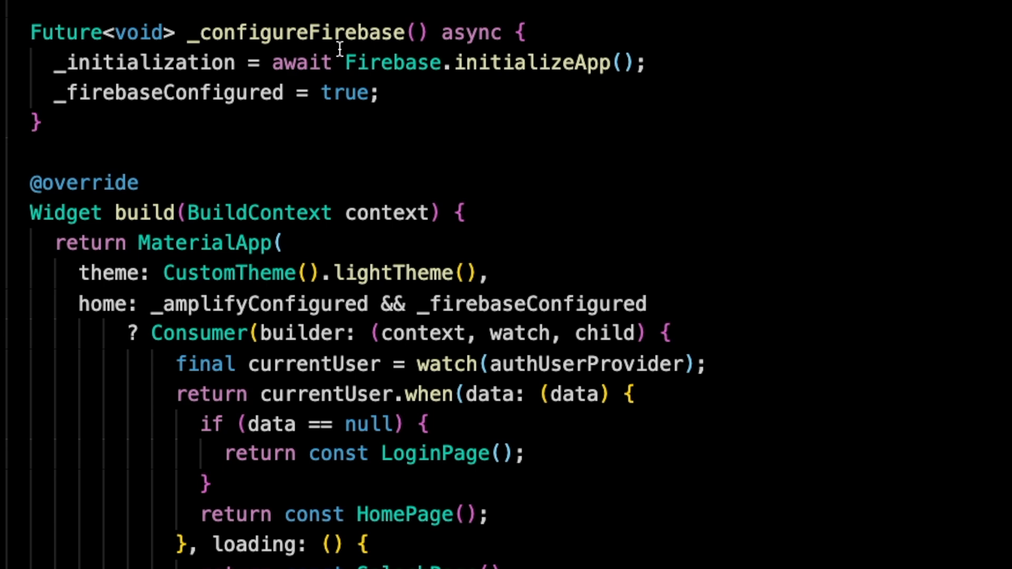
double_click(532, 63)
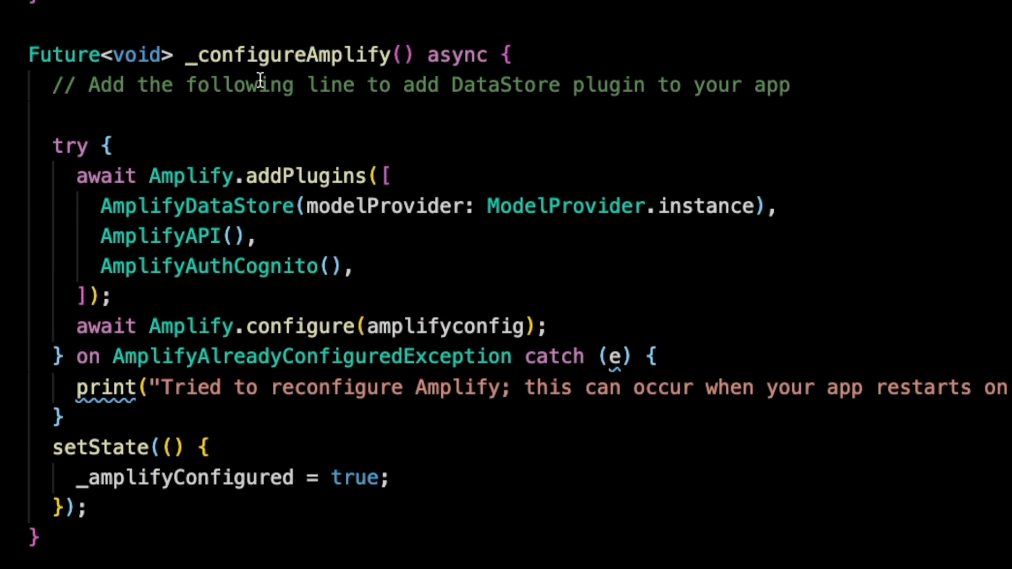
double_click(306, 177)
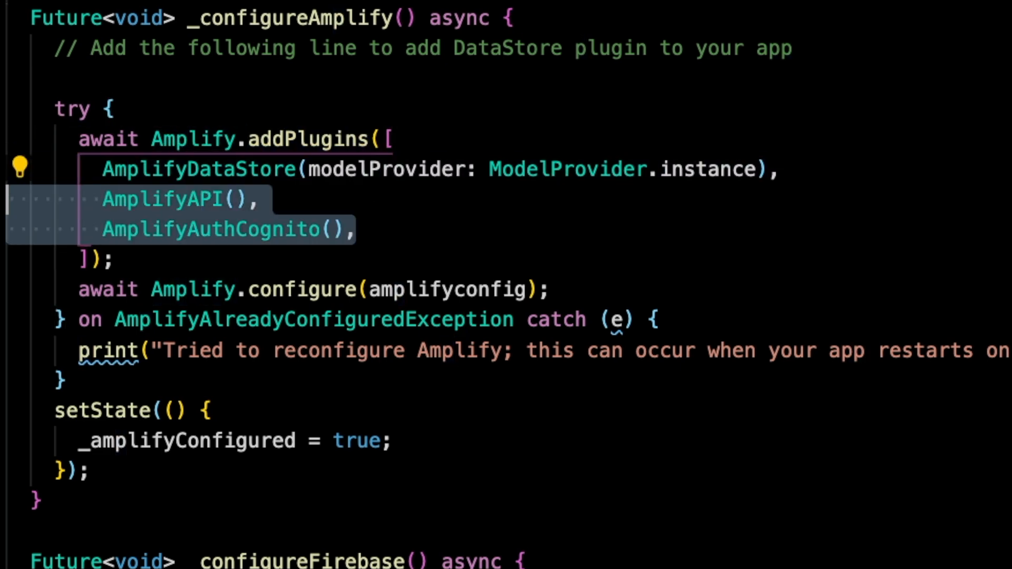
click(159, 289)
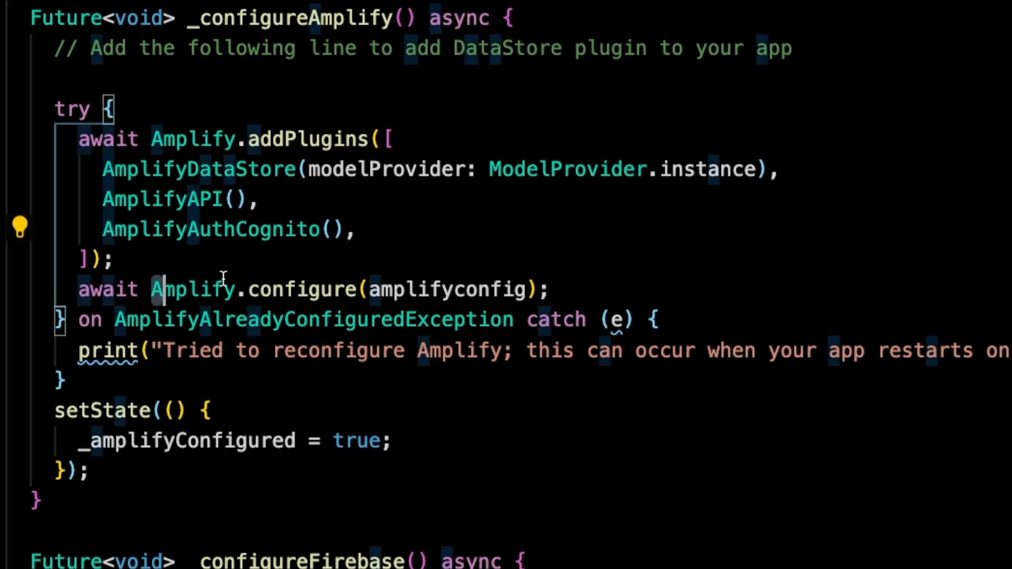